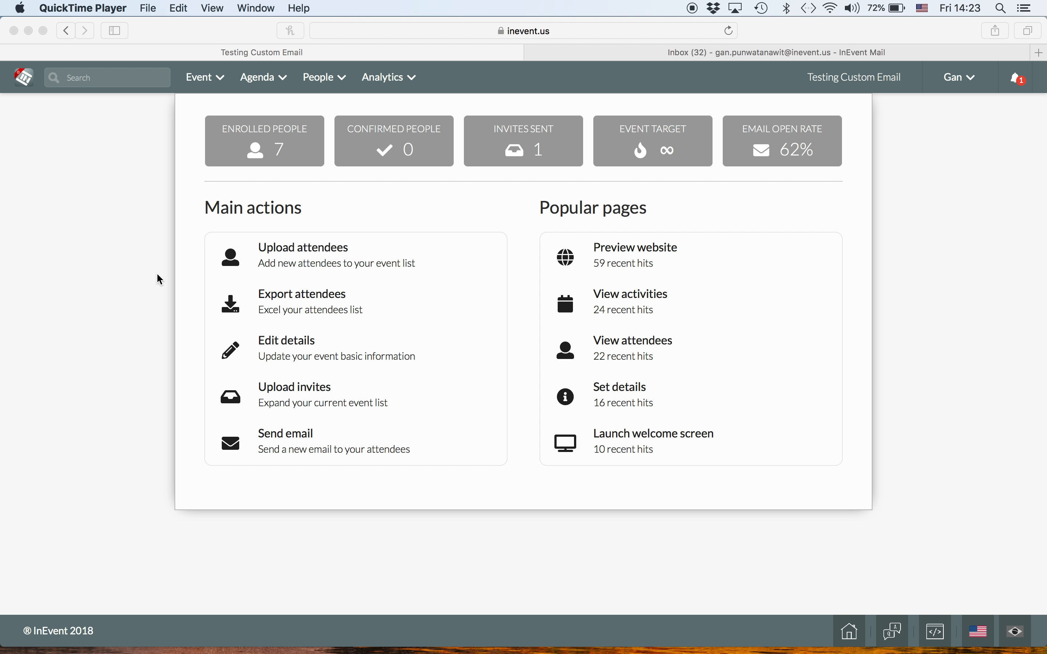
{"action": "mouse_move", "coordinate": [224, 330]}
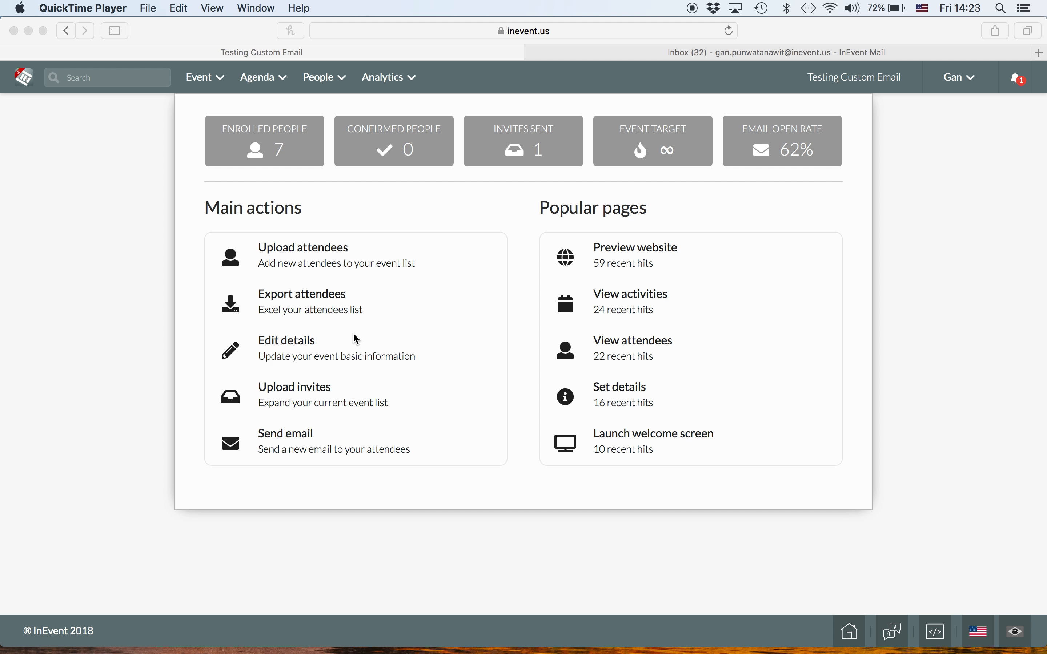
{"action": "mouse_move", "coordinate": [313, 352]}
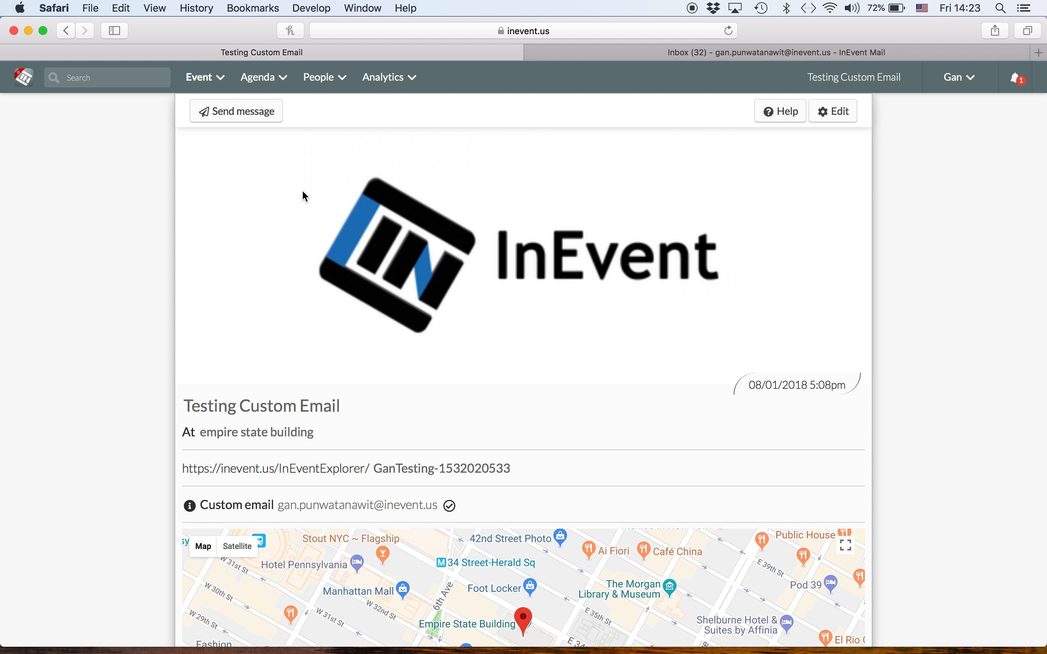
{"action": "mouse_move", "coordinate": [833, 111]}
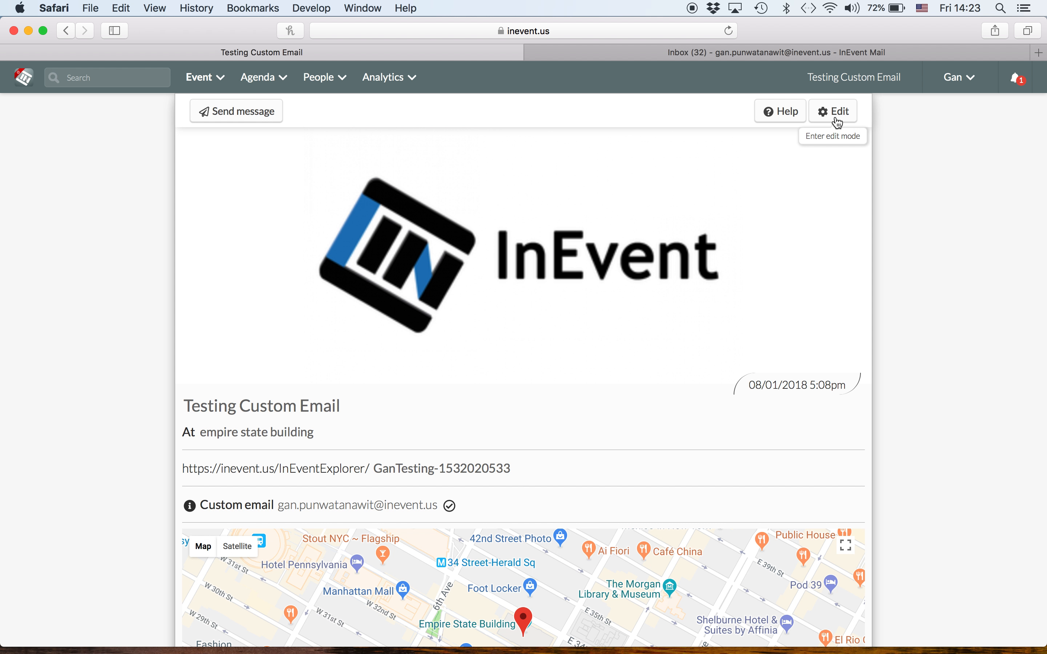
Switch the Testing Custom Email event details into edit mode and bring the Custom email field into view.
{"action": "left_click", "coordinate": [833, 111]}
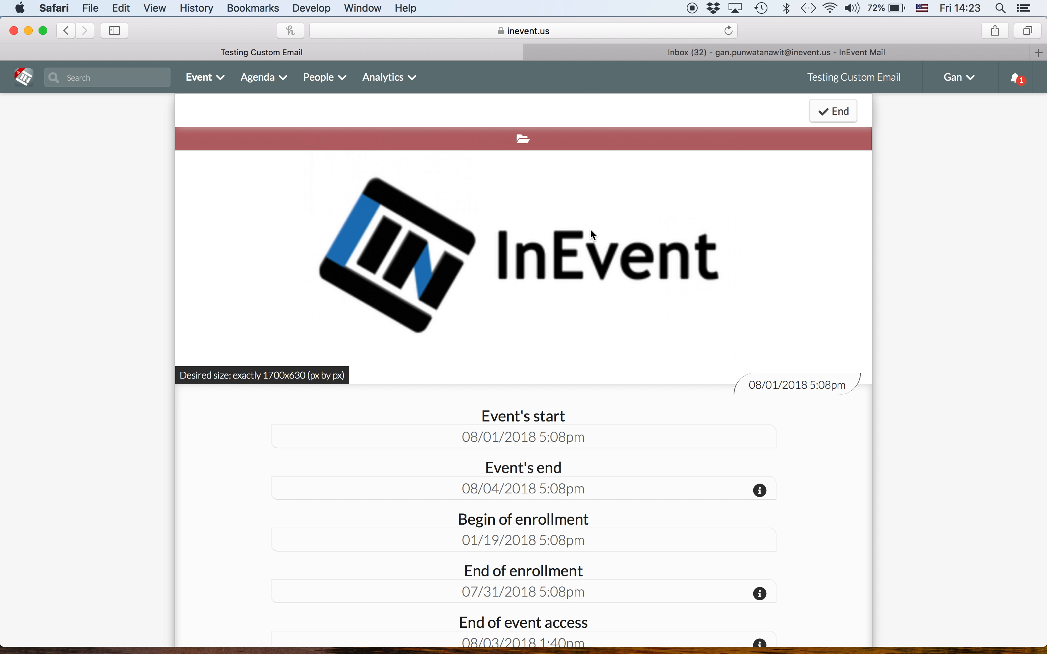
{"action": "scroll", "scroll_direction": "down", "scroll_amount": 3}
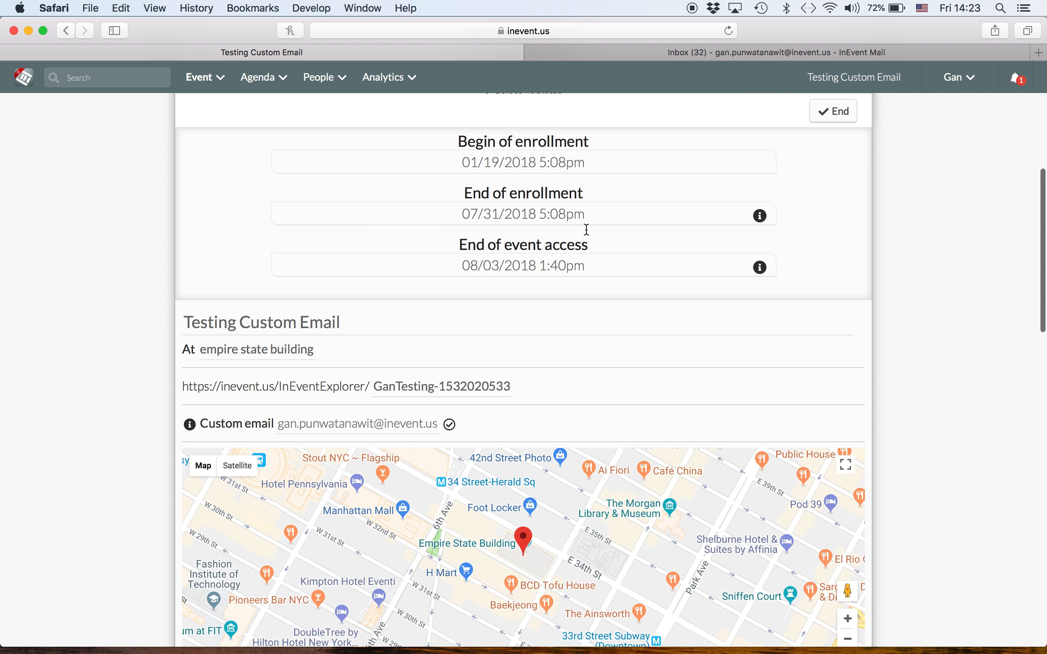
{"action": "scroll", "scroll_direction": "down", "scroll_amount": 3}
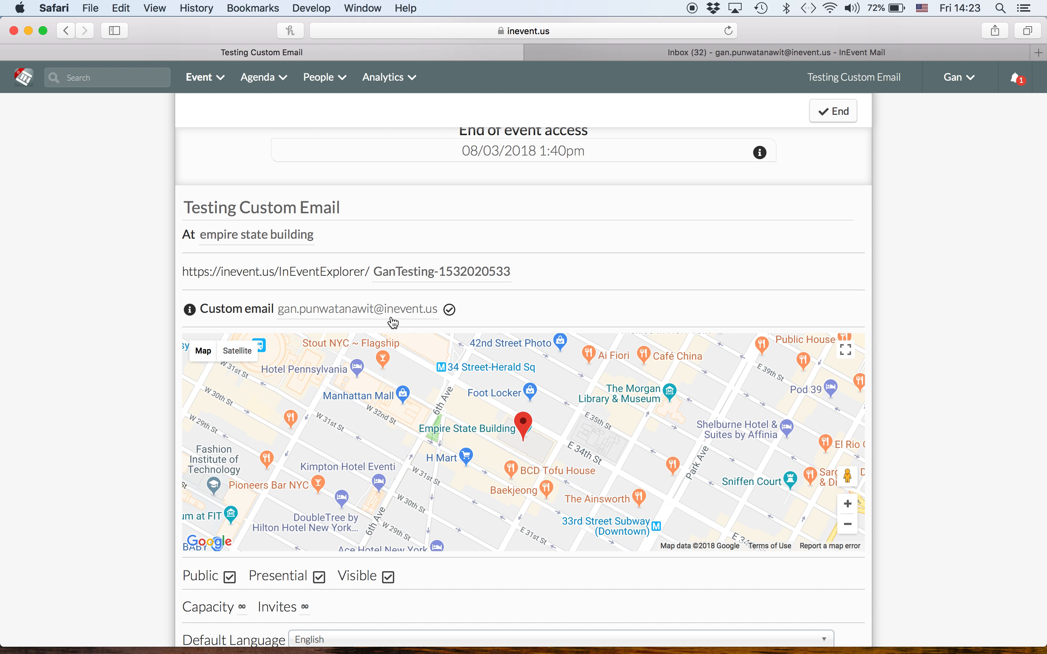
{"action": "mouse_move", "coordinate": [361, 323]}
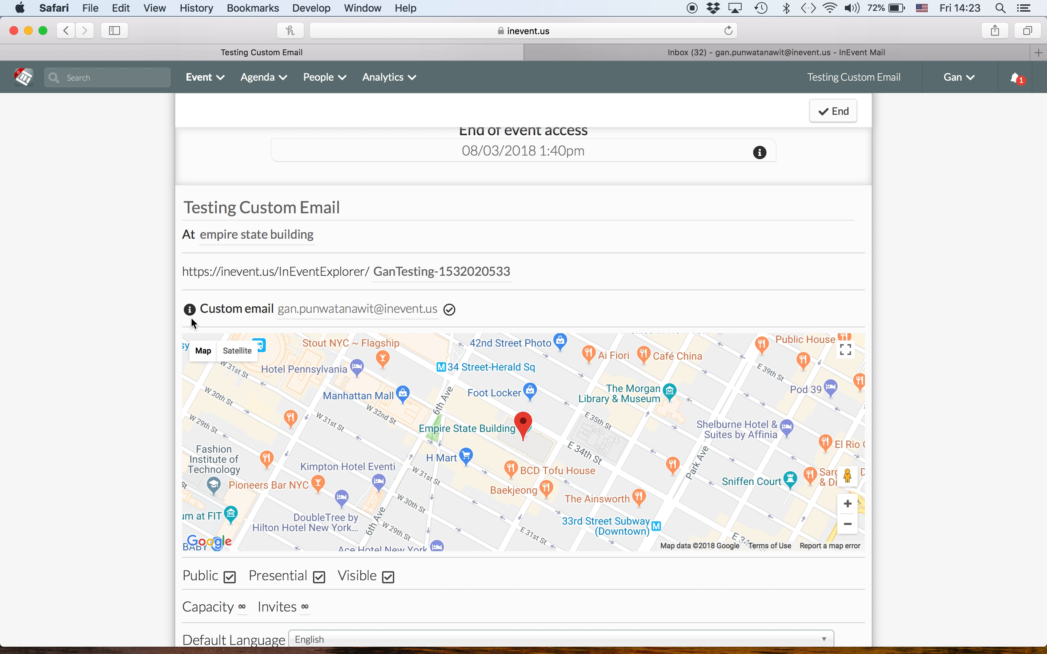
{"action": "mouse_move", "coordinate": [189, 309]}
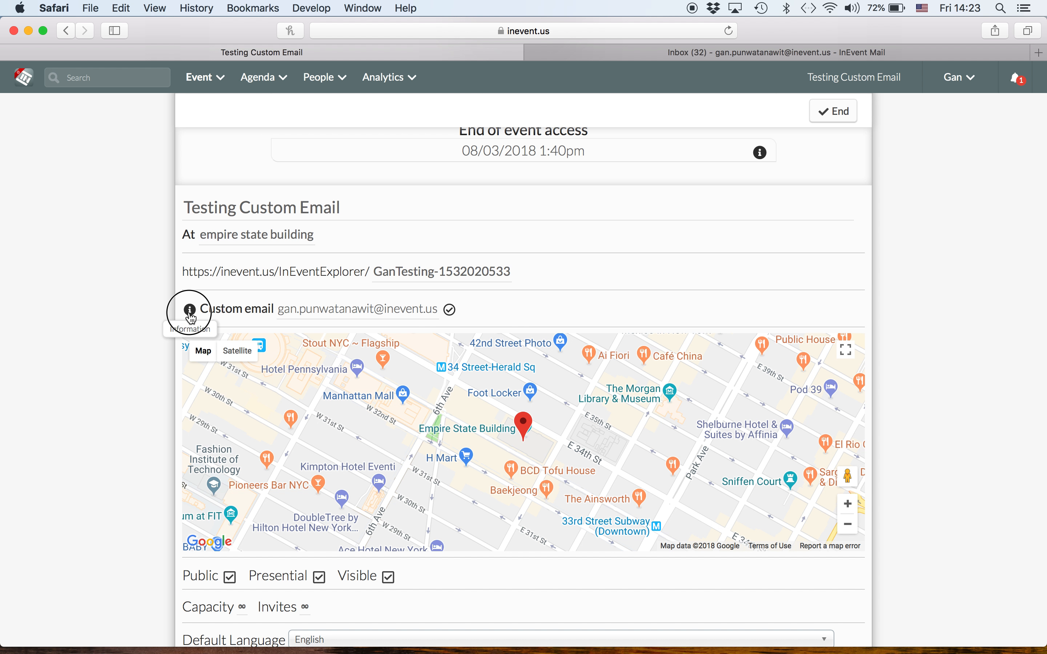
Reveal the custom email's DNS rules, with DKIM and Return-Path shown as verified.
{"action": "left_click", "coordinate": [189, 309]}
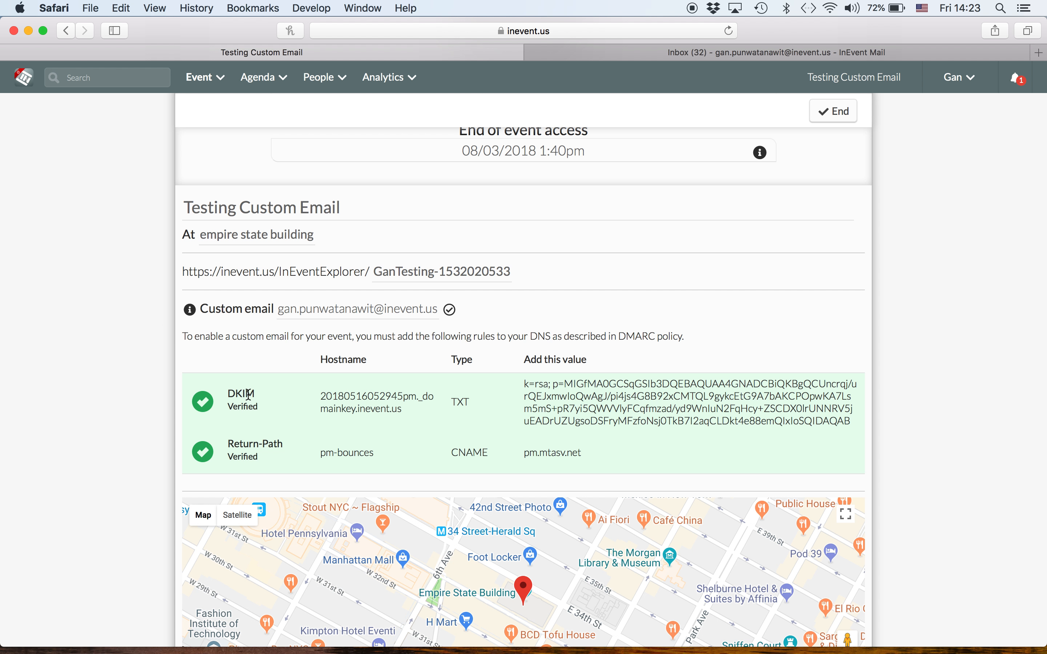
{"action": "mouse_move", "coordinate": [253, 443]}
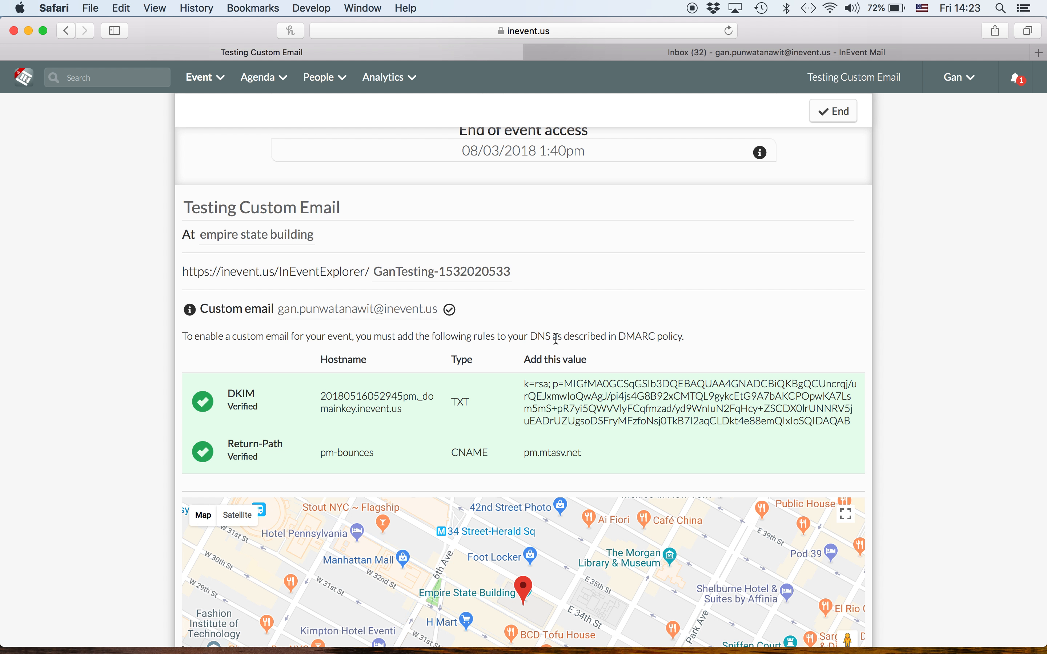
{"action": "mouse_move", "coordinate": [834, 111]}
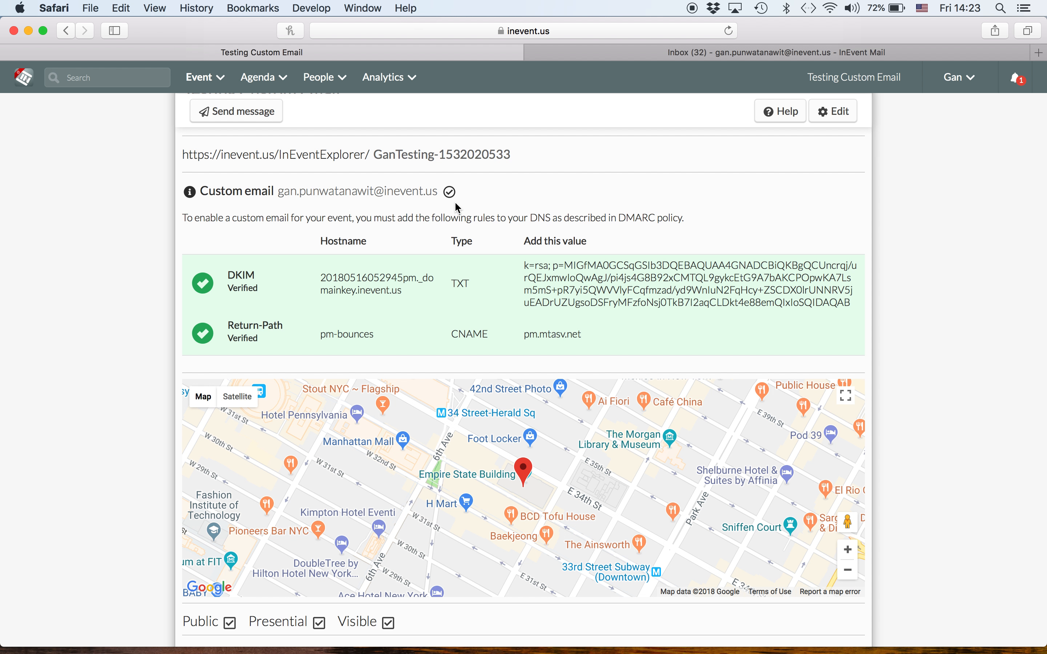
{"action": "mouse_move", "coordinate": [448, 192]}
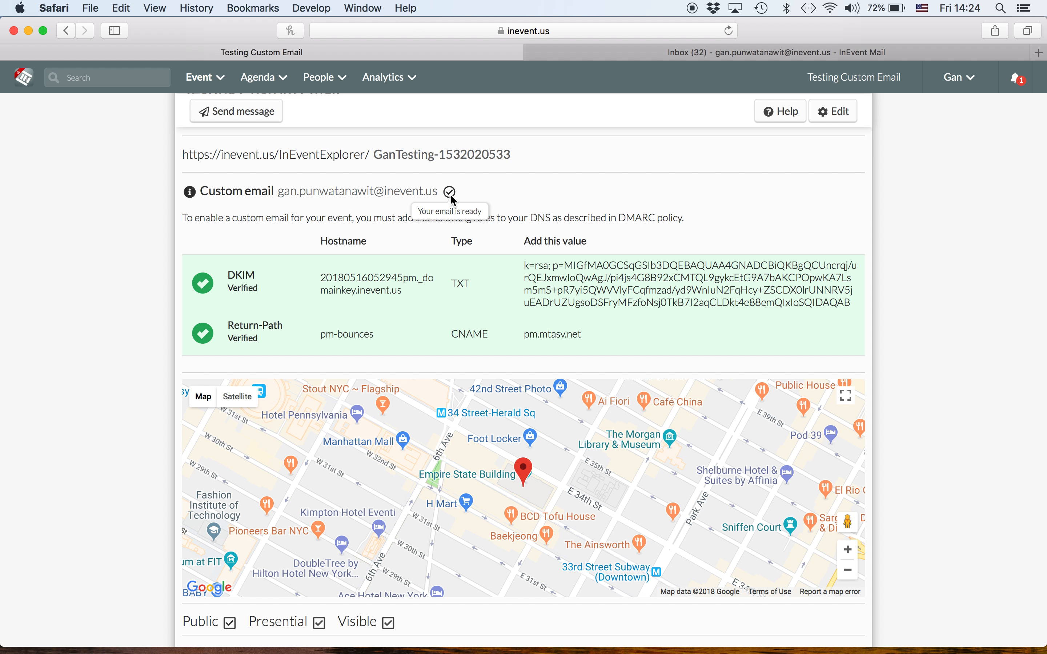
{"action": "mouse_move", "coordinate": [323, 77]}
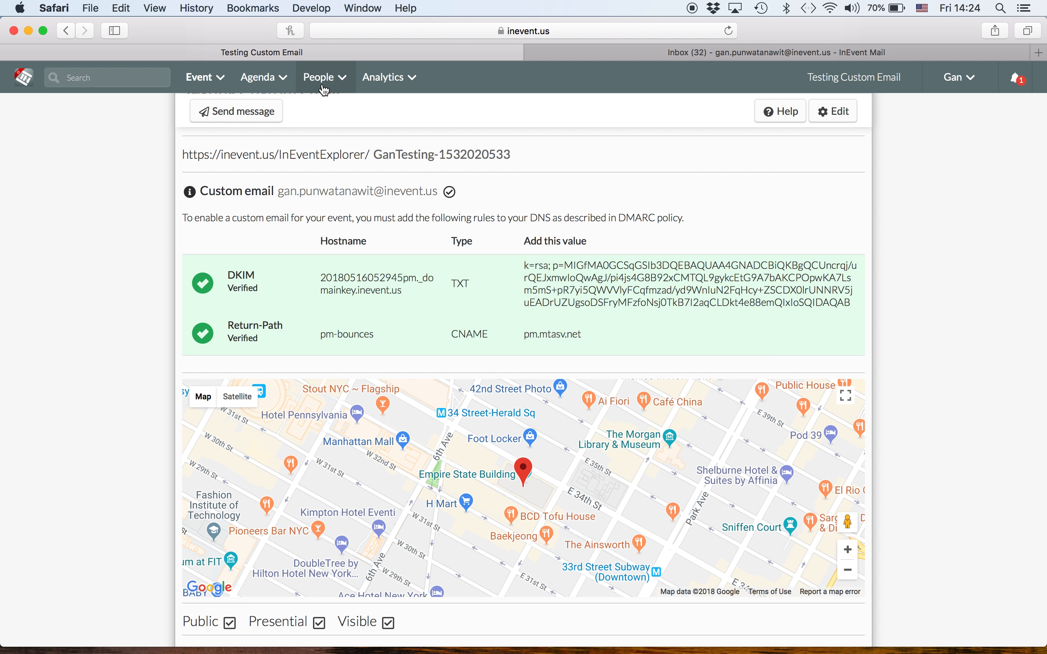
Go to the People communication options to reach the automatic email settings.
{"action": "left_click", "coordinate": [320, 77]}
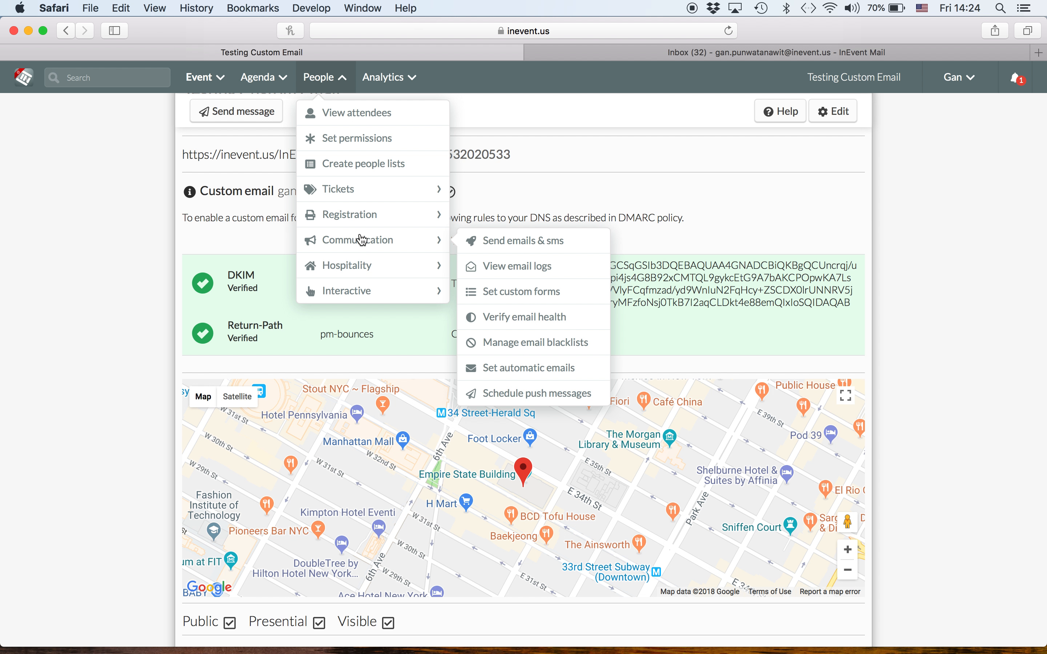
{"action": "mouse_move", "coordinate": [380, 243]}
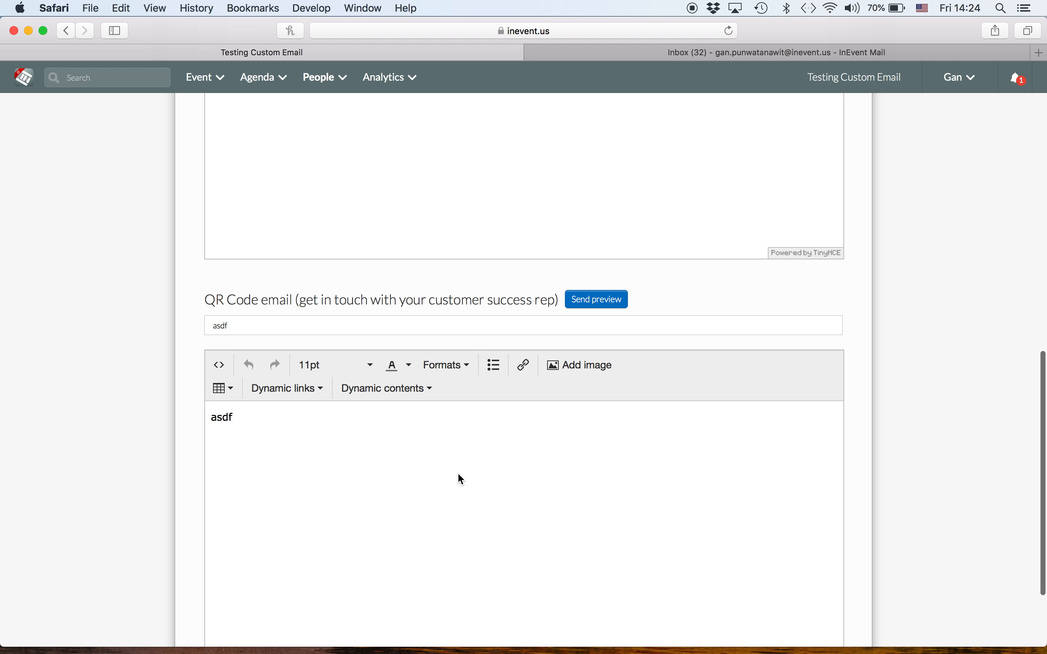
Replace the QR Code email's body text 'asdf' with 'QR code'.
{"action": "type", "text": "QR code"}
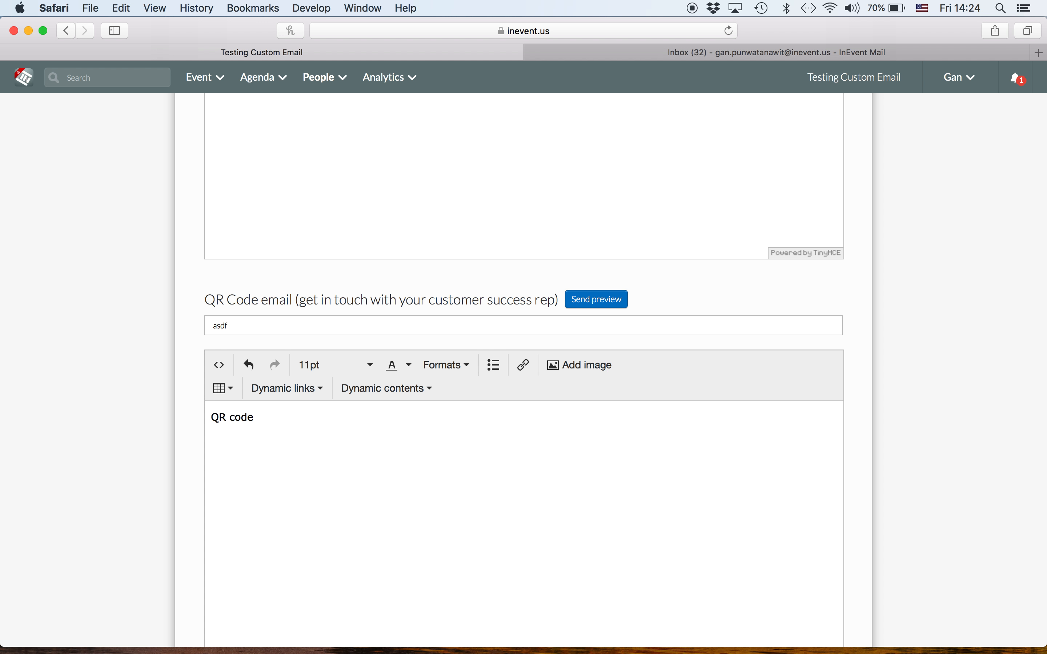
{"action": "type", "text": "QR"}
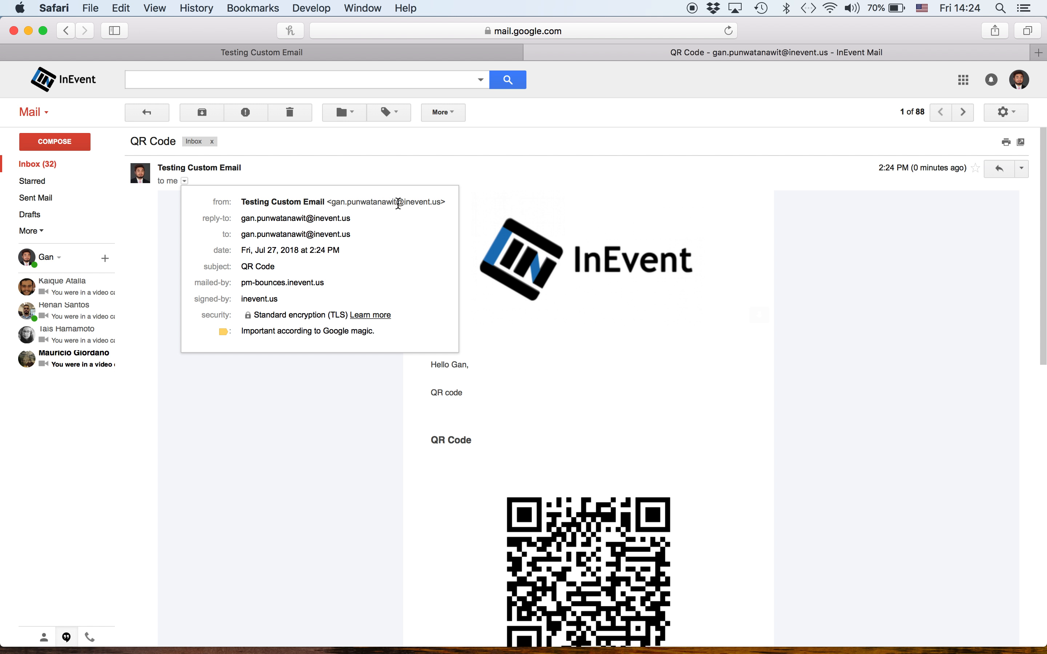
{"action": "mouse_move", "coordinate": [325, 232]}
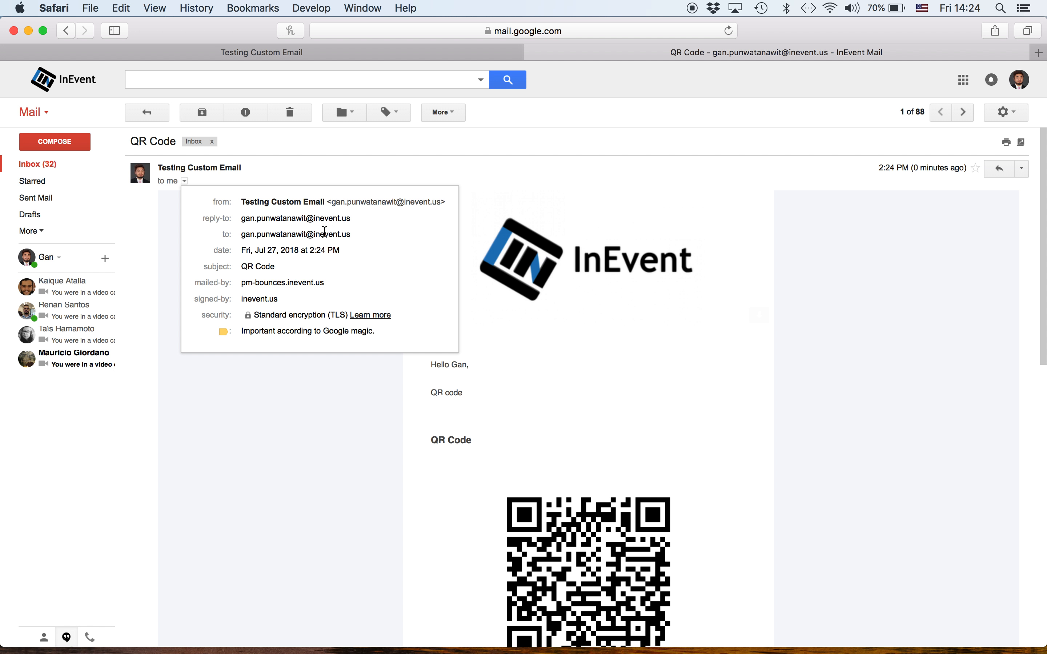
{"action": "mouse_move", "coordinate": [295, 234]}
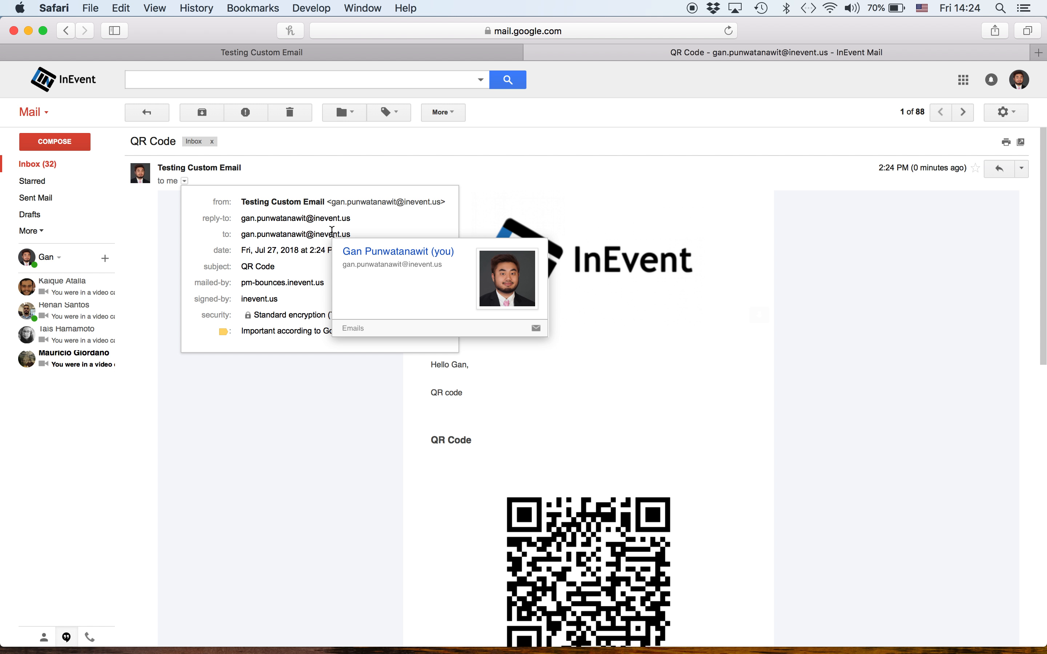